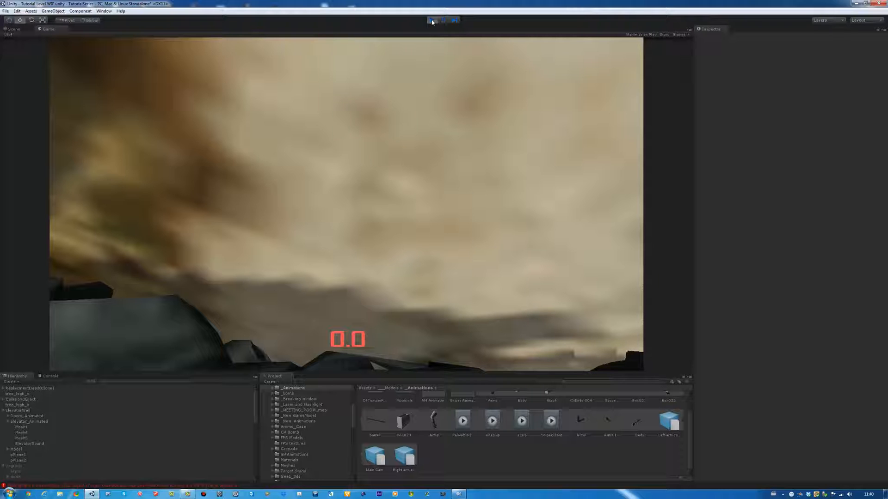
# Enter Play mode to playtest the tutorial level and fire the rifle's muzzle flash.
pyautogui.click(431, 20)
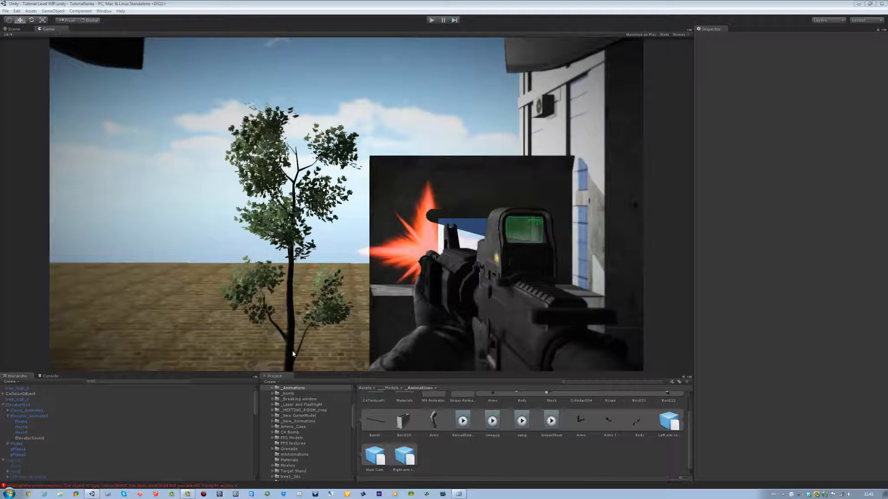
pyautogui.moveTo(279, 350)
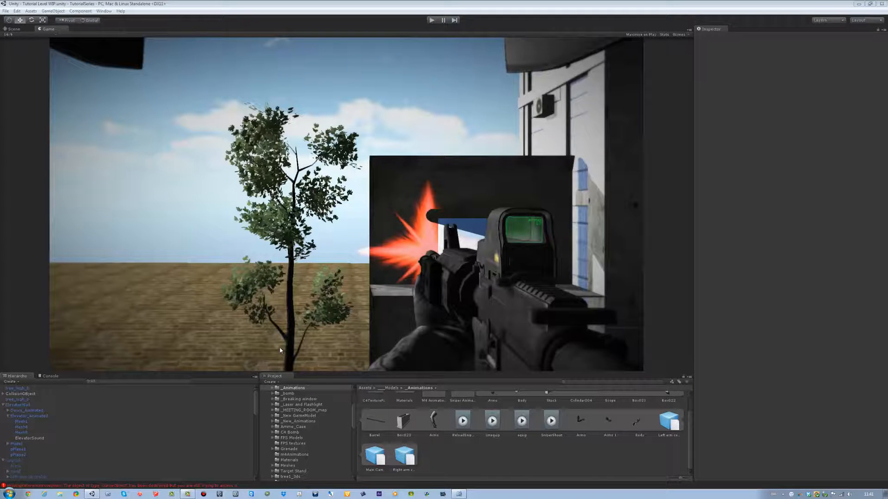